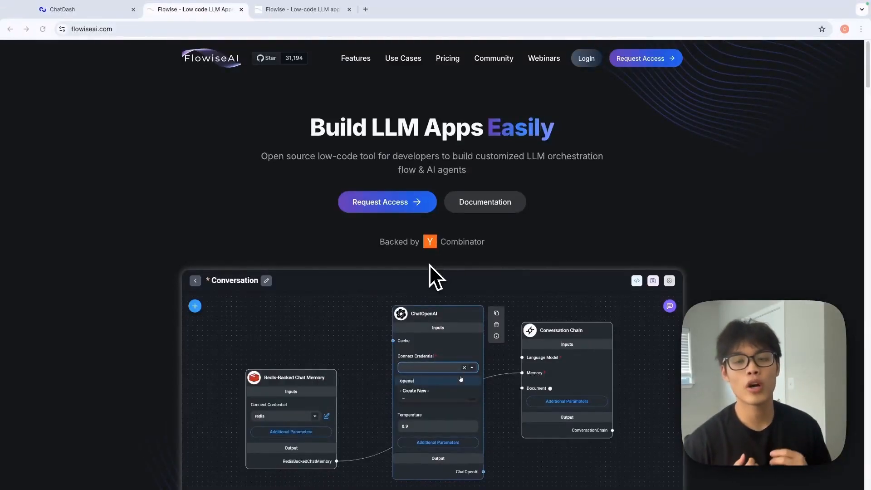
- Choose the openai credential on the demo flow, send a greeting in its chat, then return to ChatDash
click(407, 380)
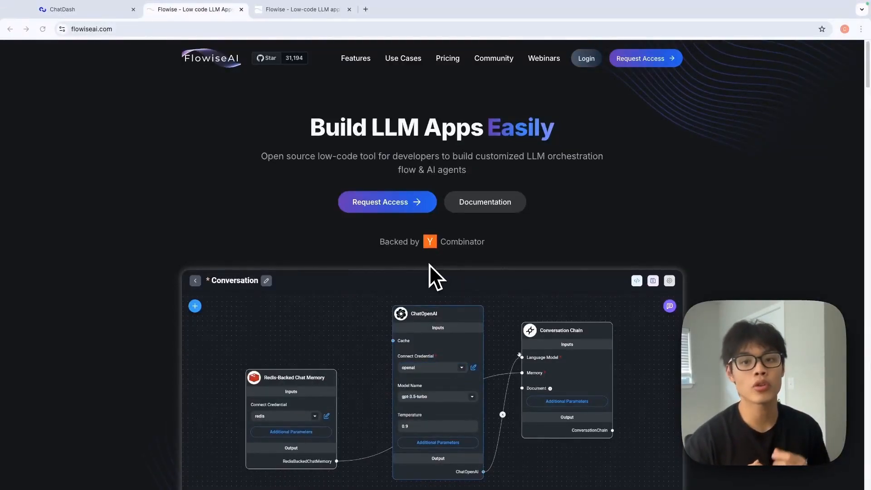
click(670, 305)
text(hel)
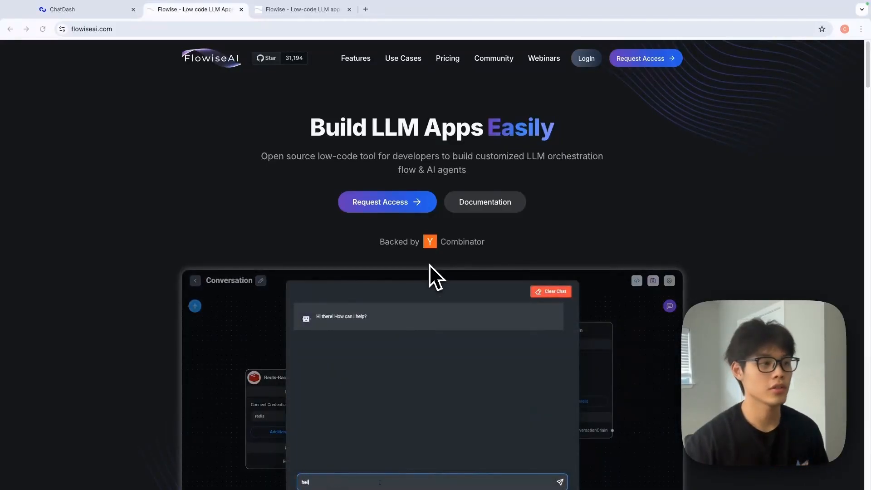
click(87, 9)
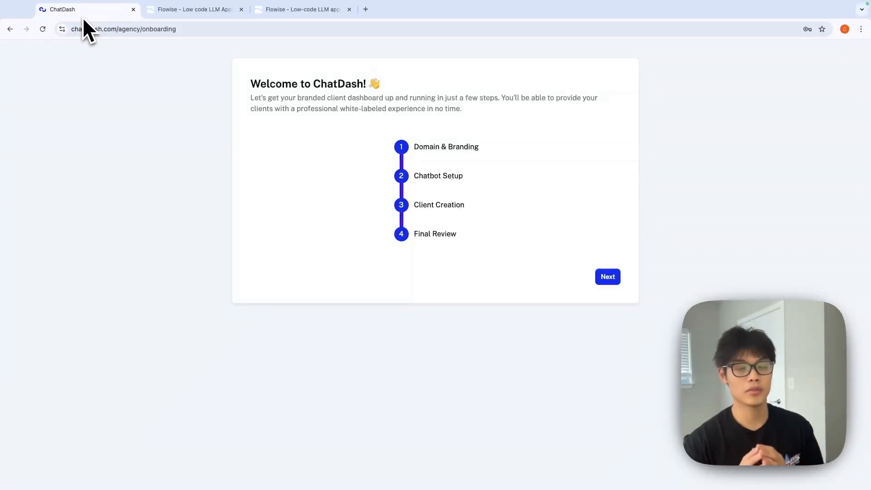
- Start onboarding and add the agency's chat-dash.com subdomain under Domain & Branding
click(607, 277)
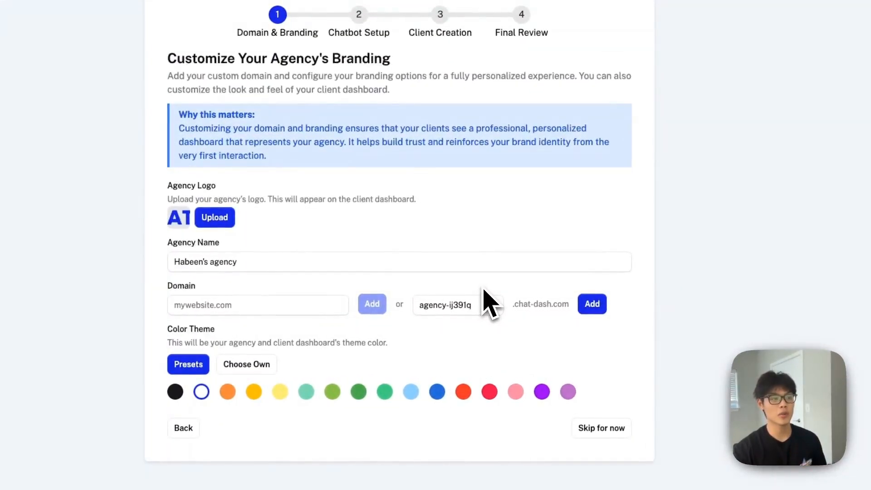
click(592, 303)
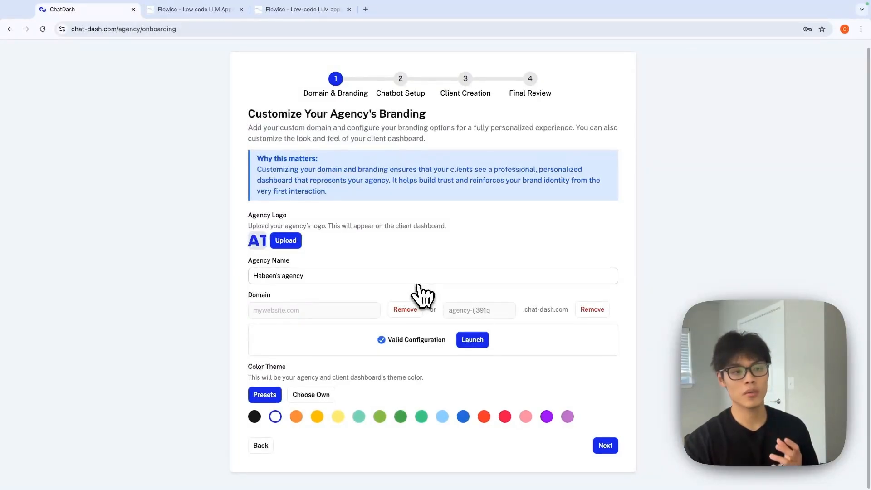
mouse_move(364, 411)
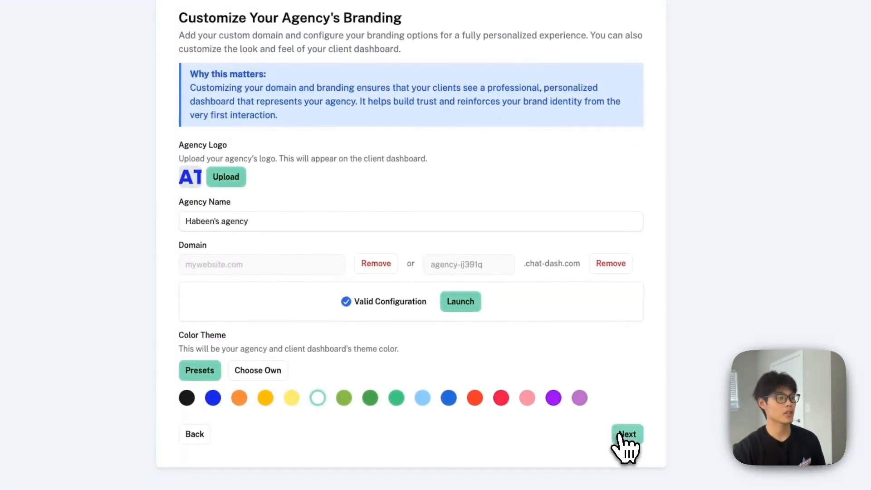
- Select Flowise as the chatbot platform and name the chatbot Flowise Demo
click(627, 434)
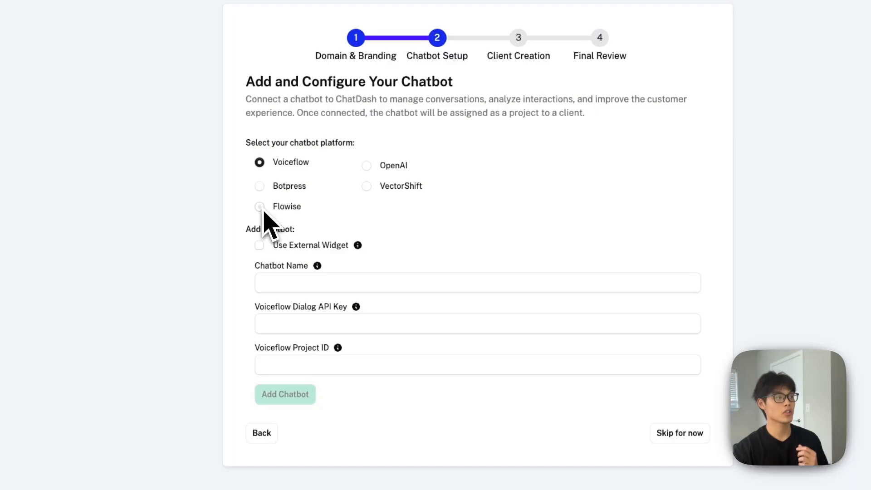
click(258, 206)
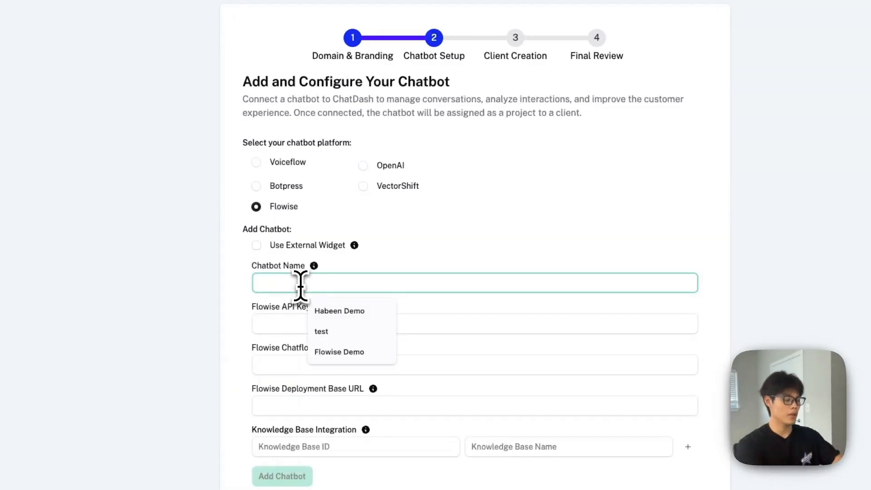
text(Flowise)
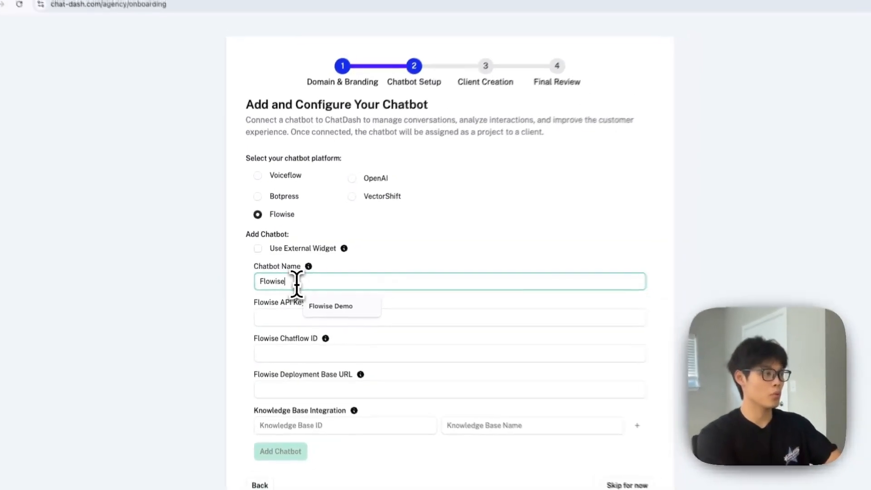
click(330, 306)
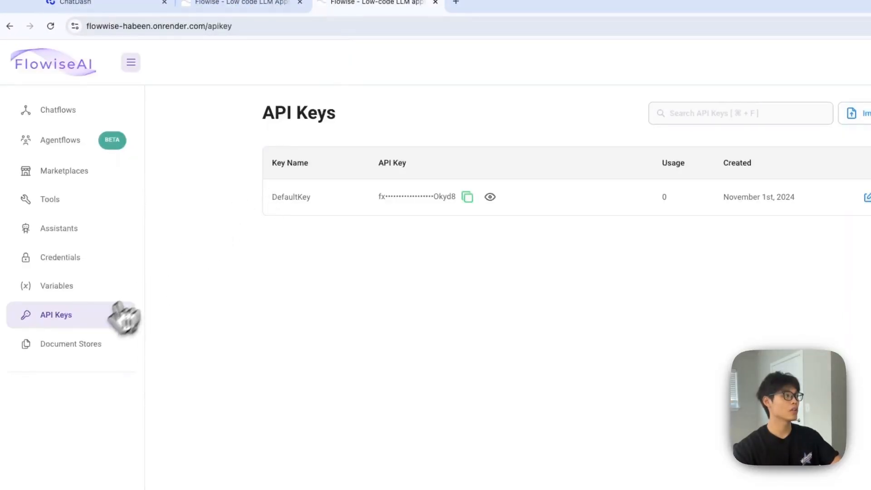
- Copy the API key from Flowise and bring it back to the chatbot setup form
click(467, 197)
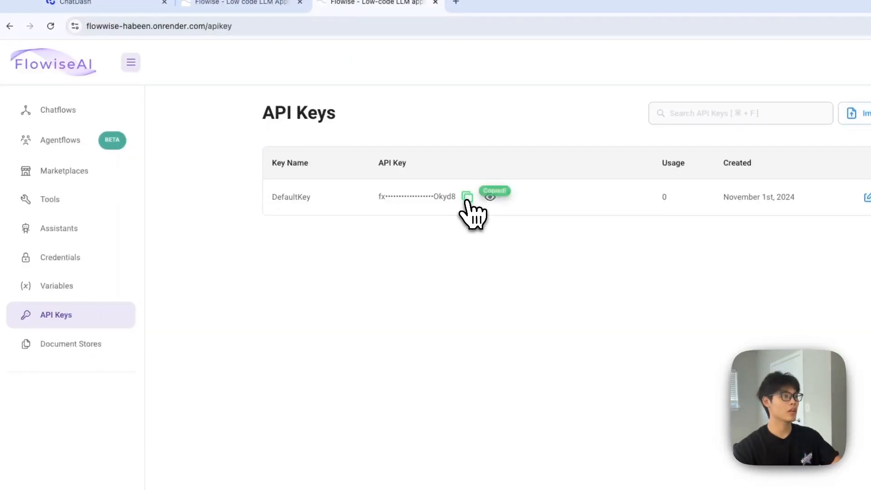
click(76, 4)
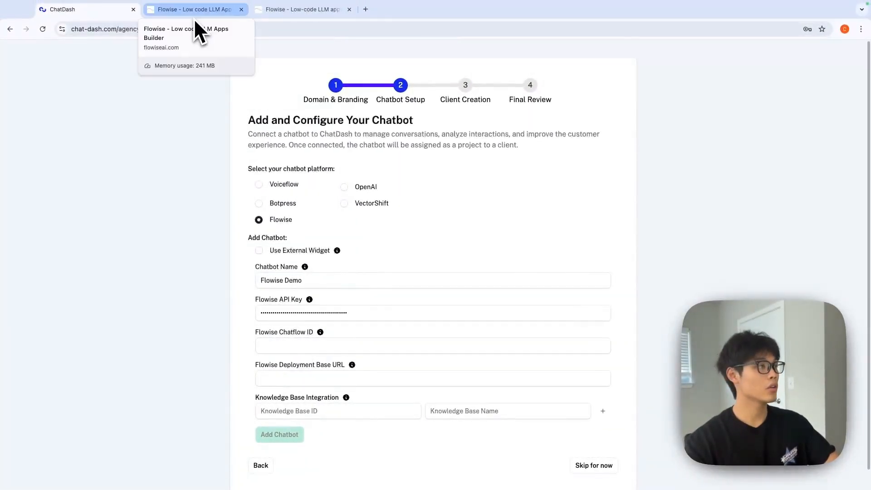
- Switch to the Flowise dashboard and show the Chatflows list to find the flow's ID
click(380, 9)
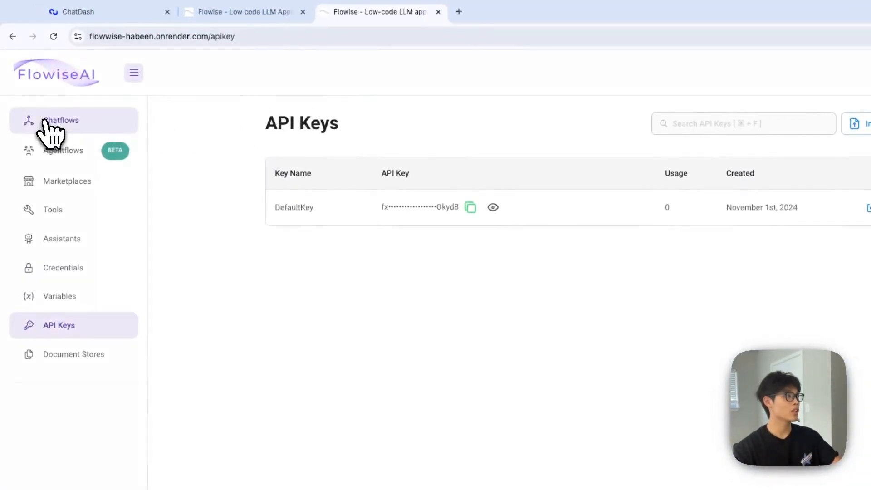
click(61, 121)
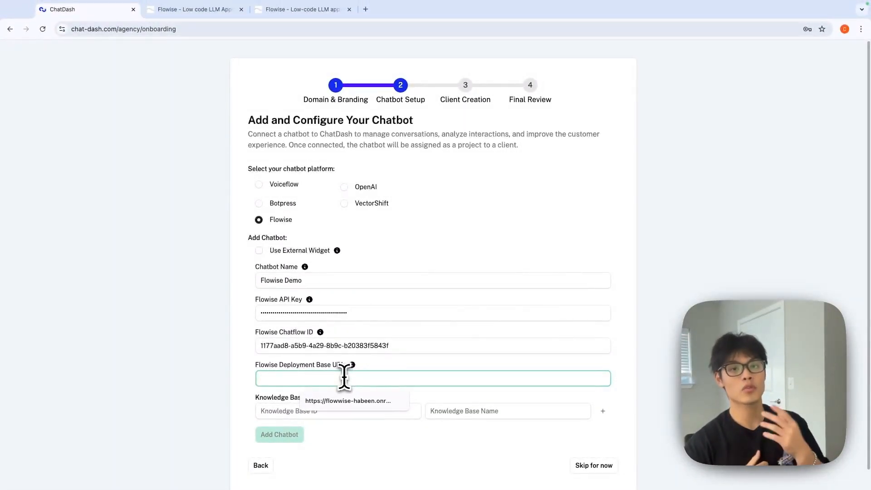
- View the ChatDash Demo chatflow ID in the canvas URL, then return to the Chatflows list
click(432, 378)
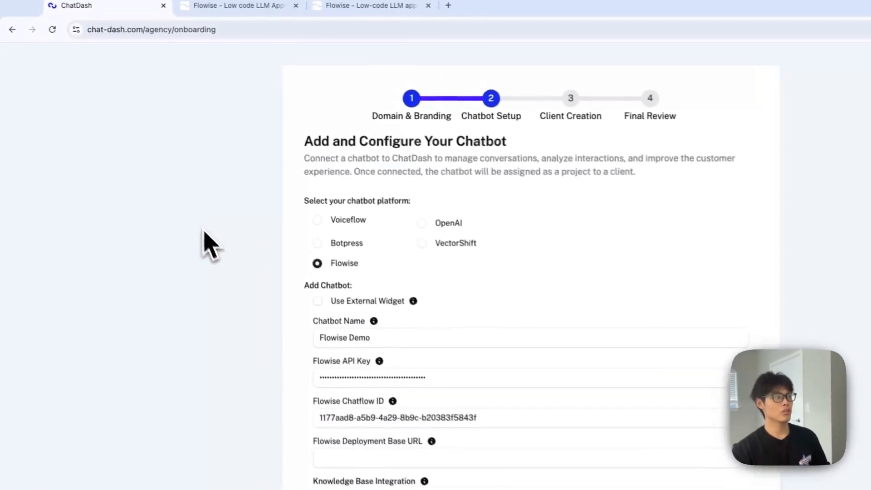
click(372, 6)
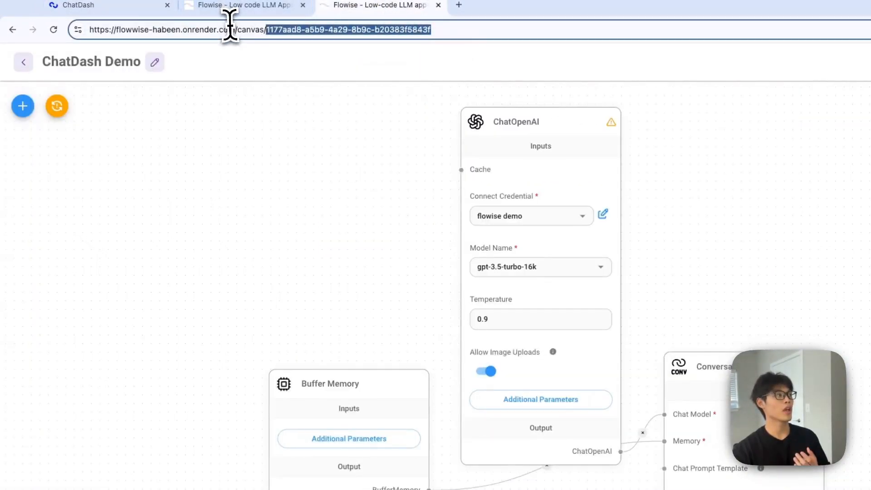
click(162, 29)
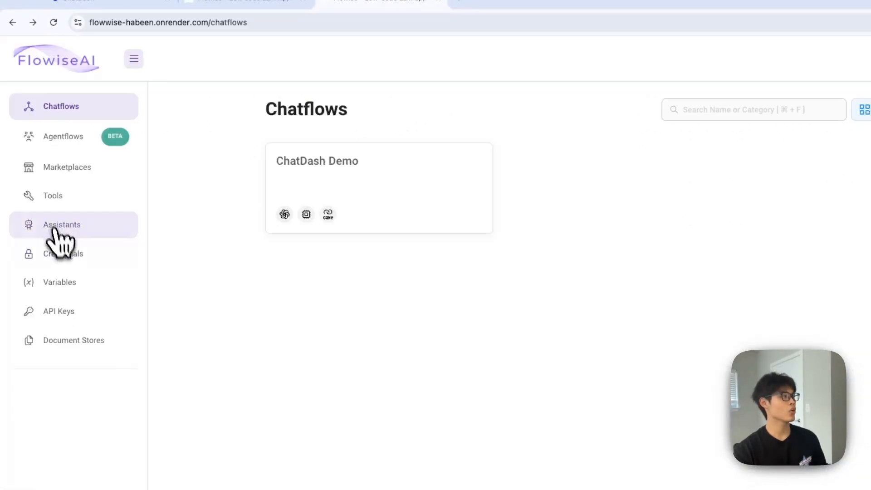
- Open Flowise Document Stores to get the store ID for the Knowledge Base ID field
click(74, 340)
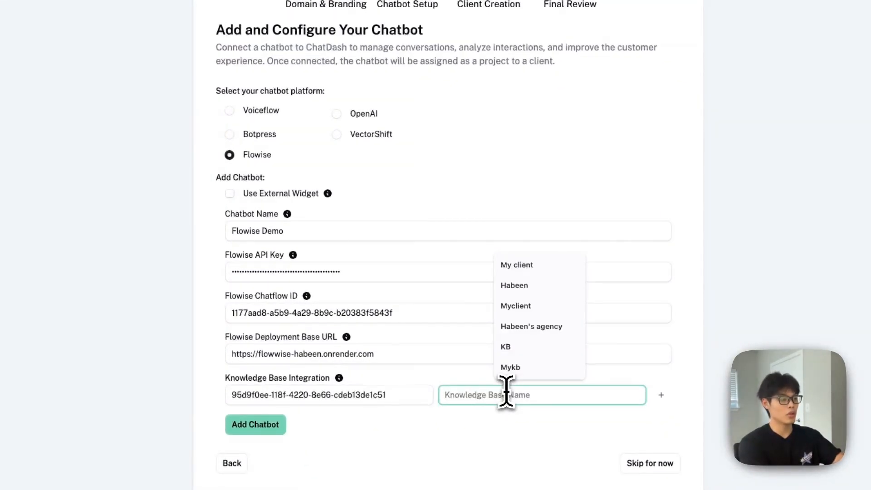
- Name the knowledge base MyKB, add the Flowise Demo chatbot, and continue to Client Creation
click(510, 367)
text(MyKB)
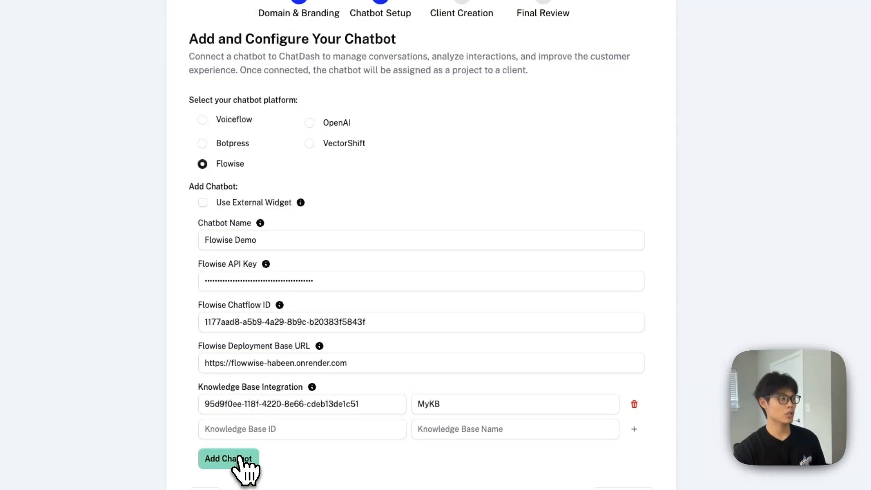
click(227, 458)
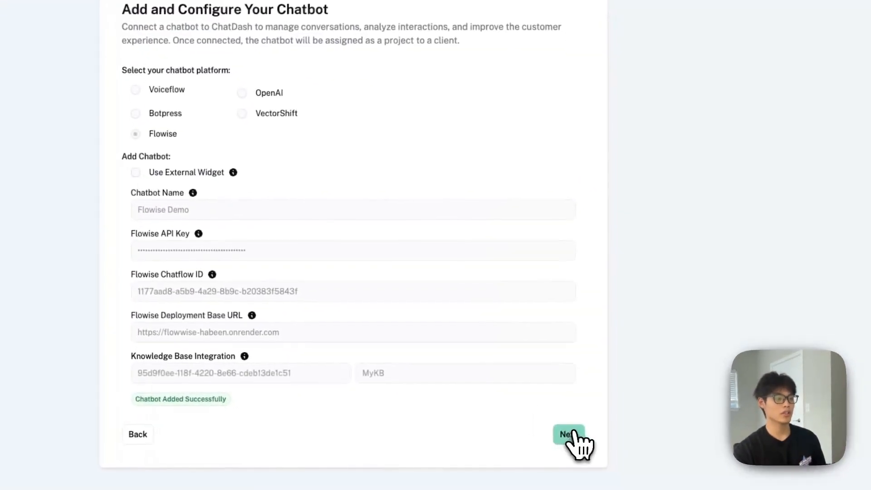
click(568, 434)
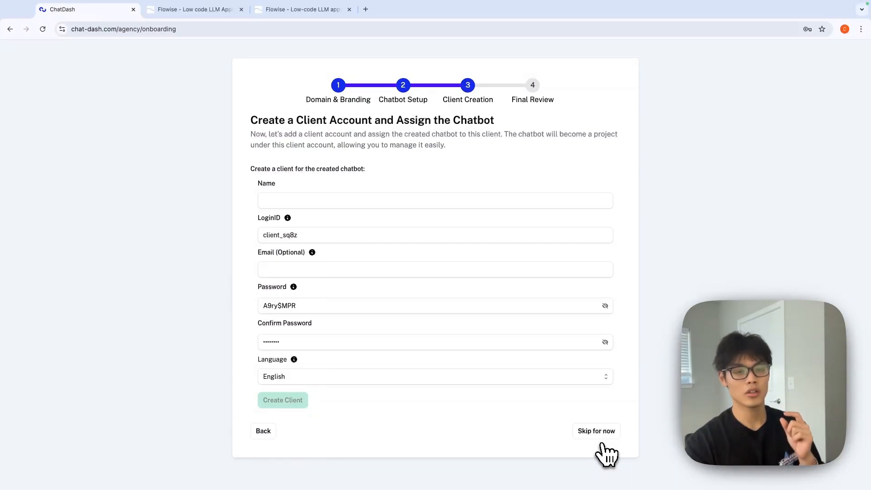
mouse_move(550, 400)
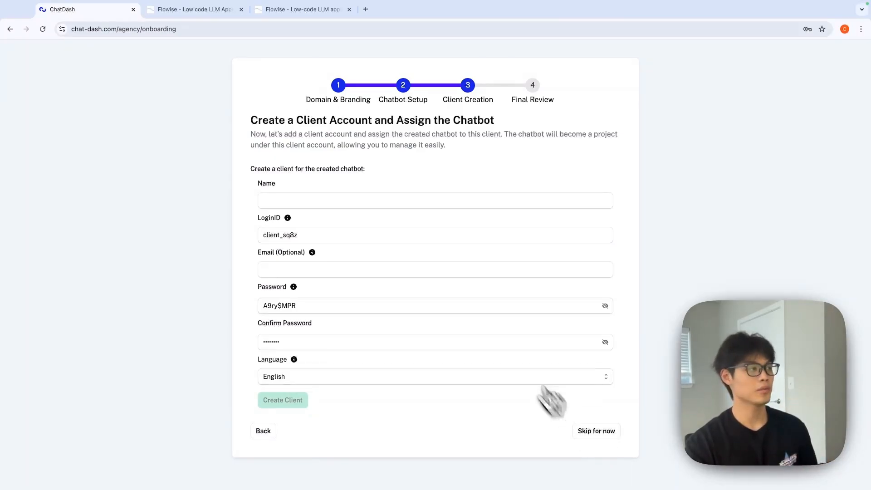
- Create a client account named My Client, reaching the Final Review page
text(My Client)
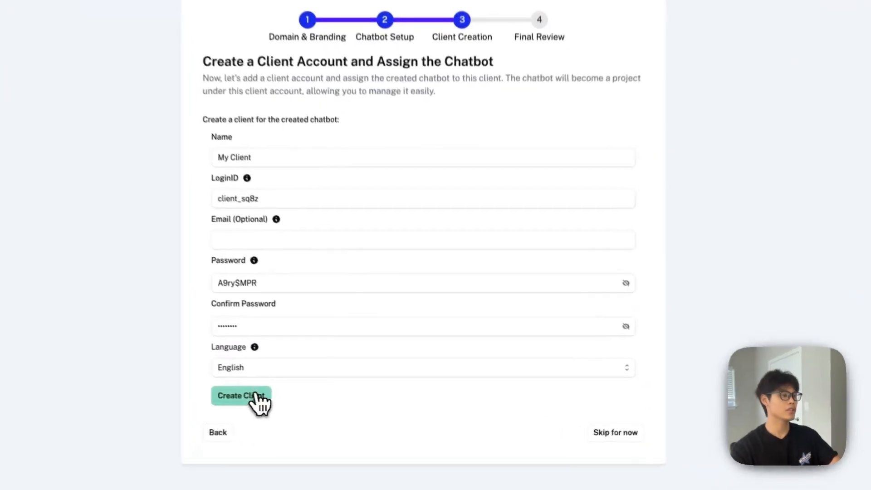
click(241, 395)
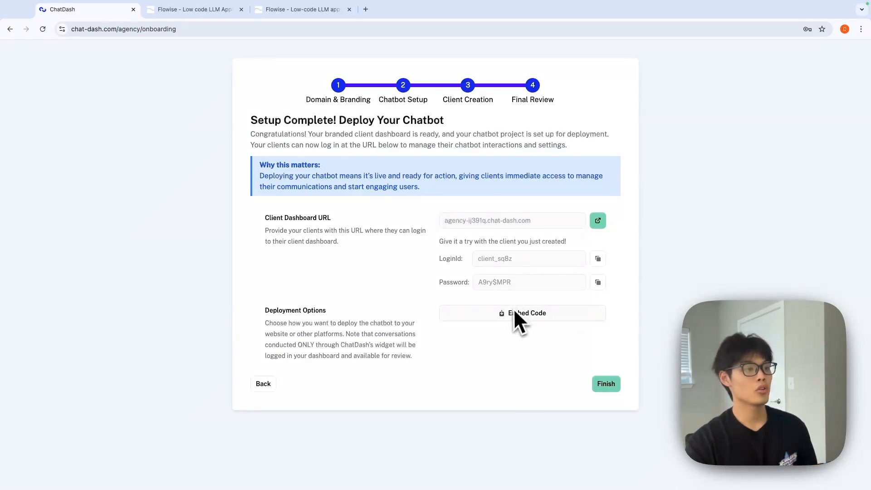
- View the Embed Code options and open the Share Prototype Link in a new tab
click(527, 313)
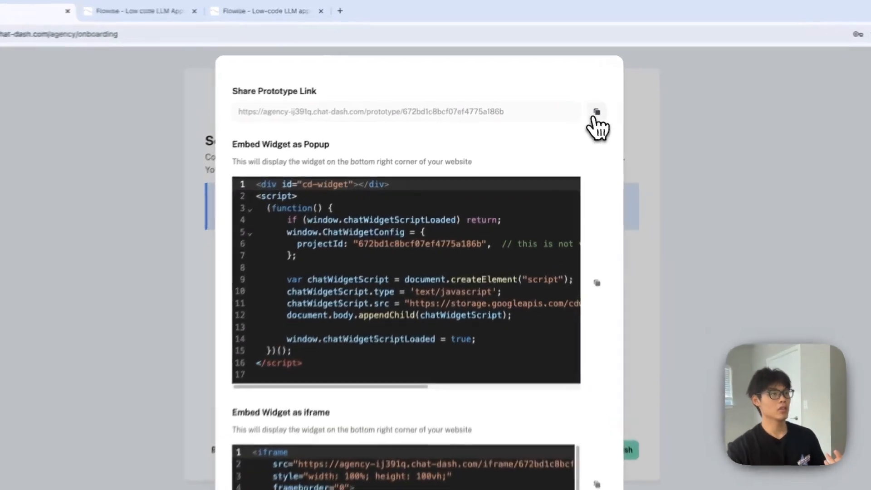
click(340, 11)
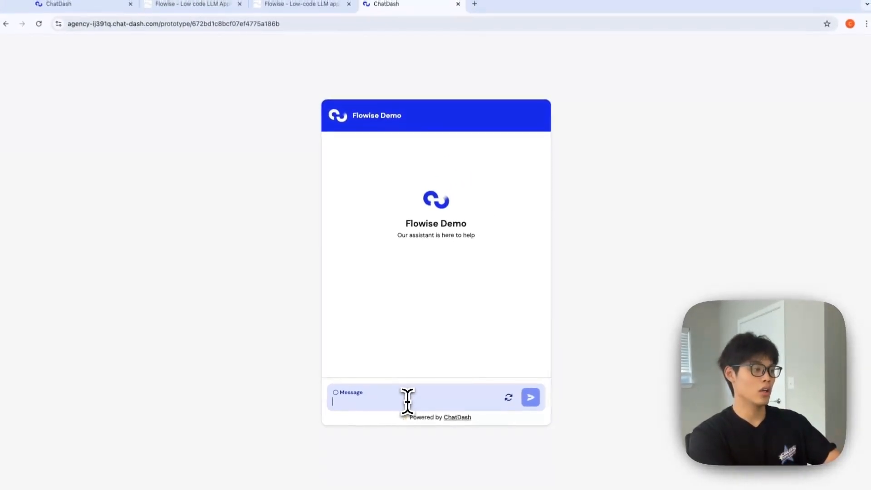
- Chat with the prototype bot: greet it, introduce my name, and ask it to recall the name
click(528, 397)
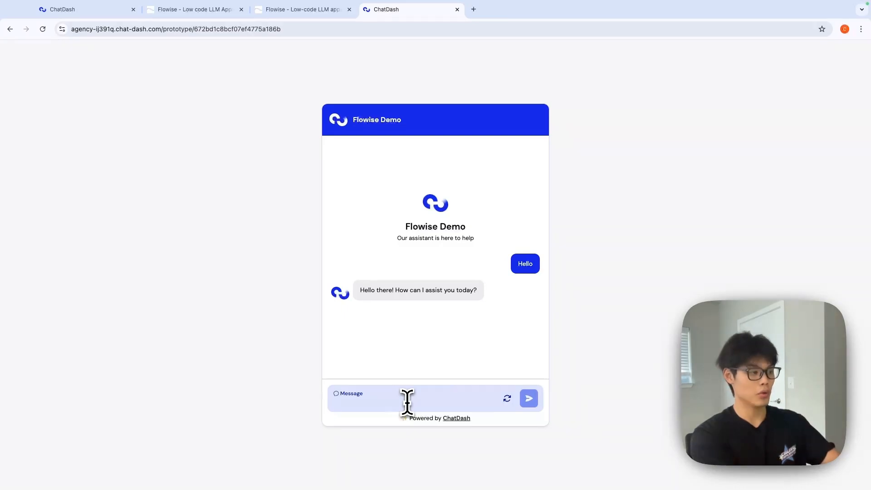
text(My name is Habee)
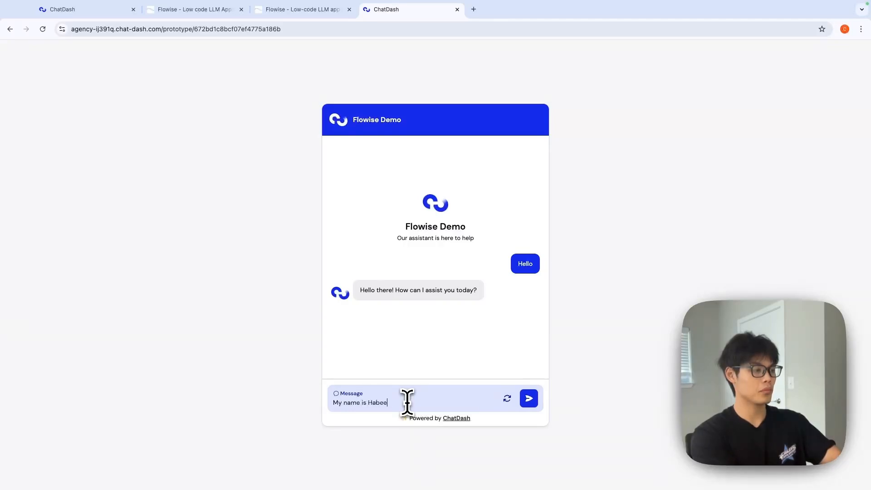
click(528, 398)
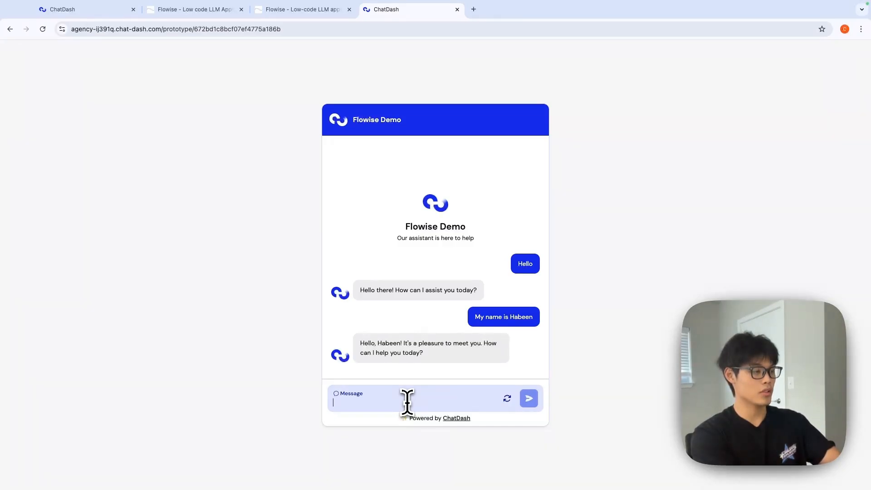
text(What is m)
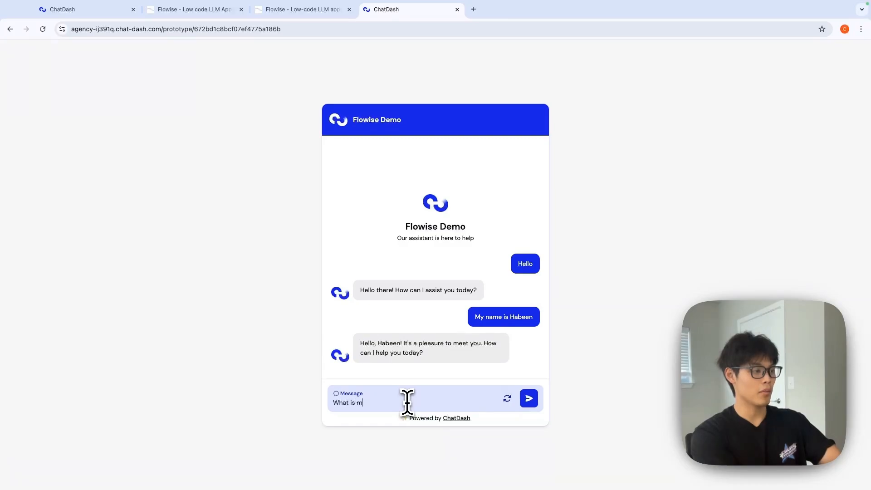
click(527, 397)
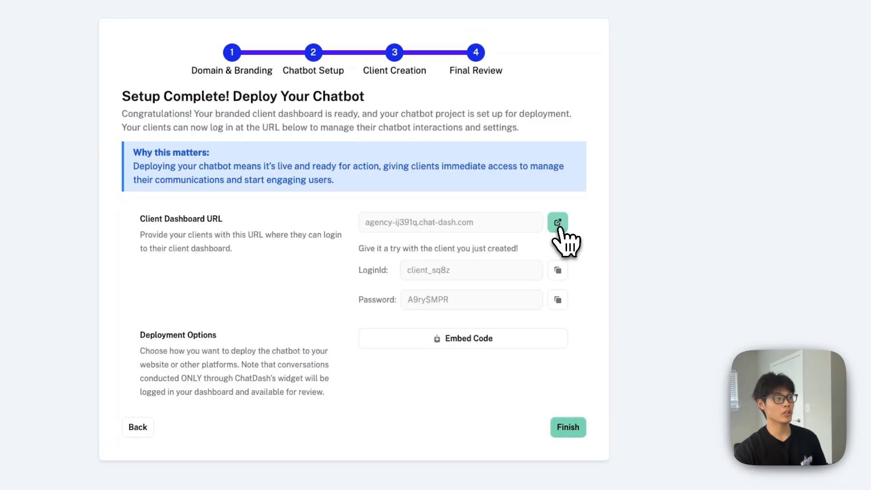
- Sign in via the Client Dashboard URL with the generated login and land on Analytics
click(557, 222)
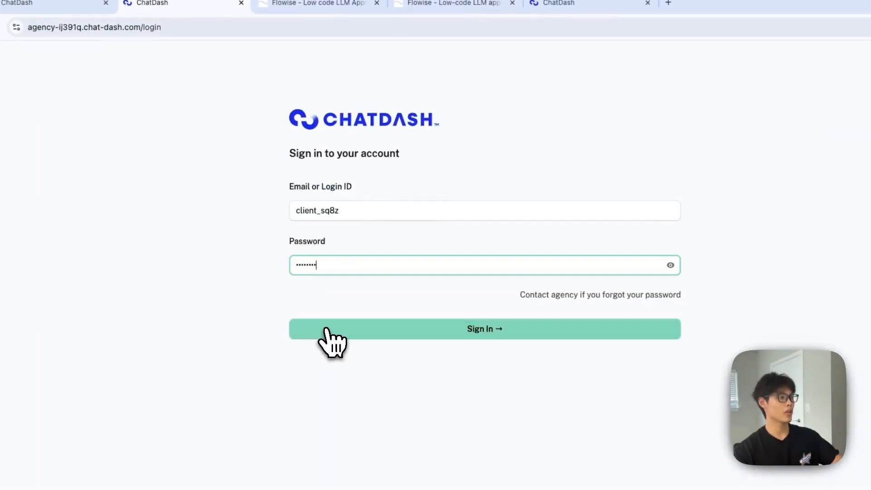
click(483, 329)
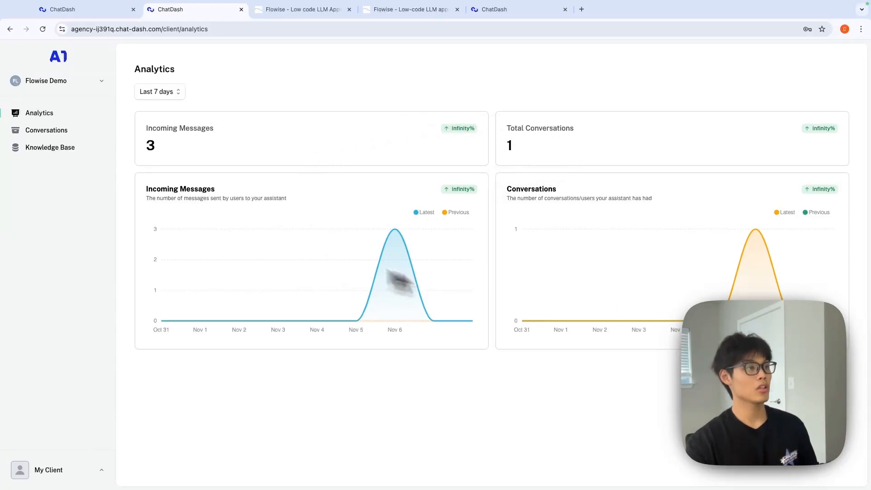
mouse_move(566, 291)
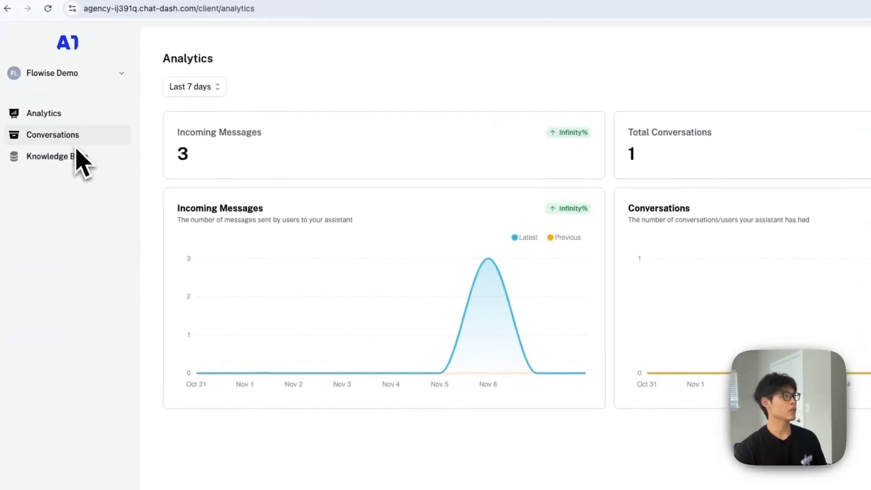
- Show the client Knowledge Base's three sources matching Flowise KB TEST, then its Upload options
click(53, 135)
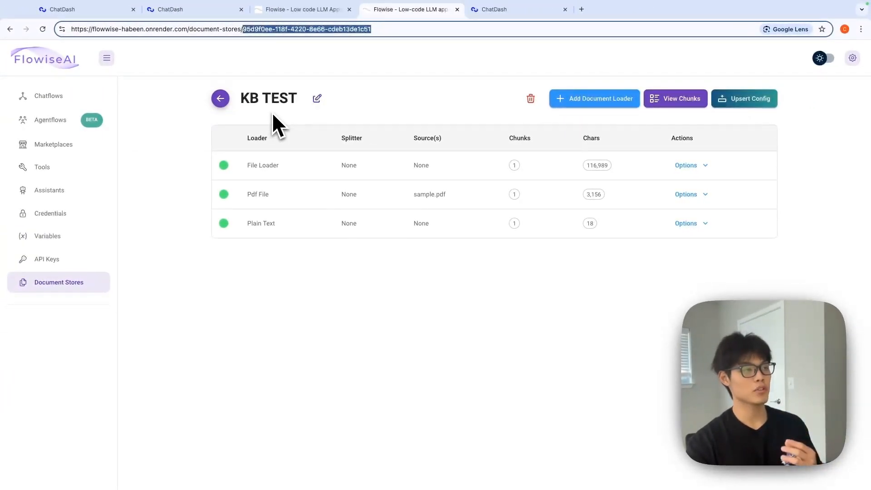
click(214, 12)
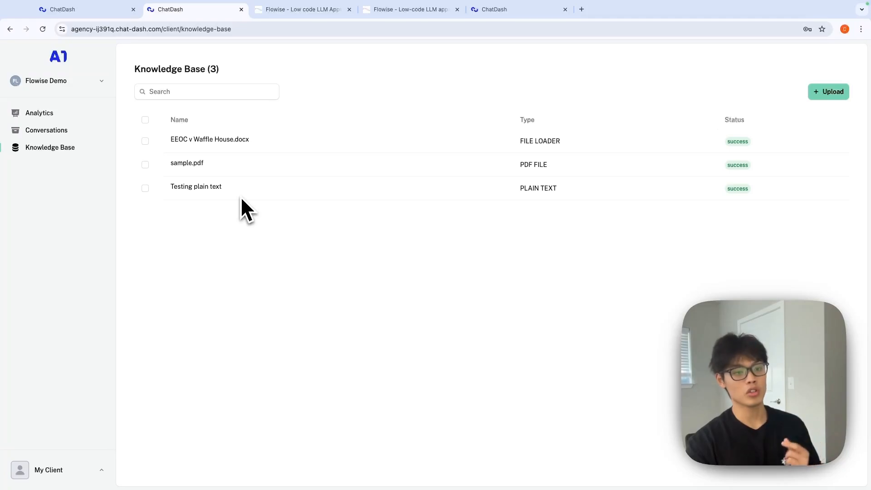
click(828, 90)
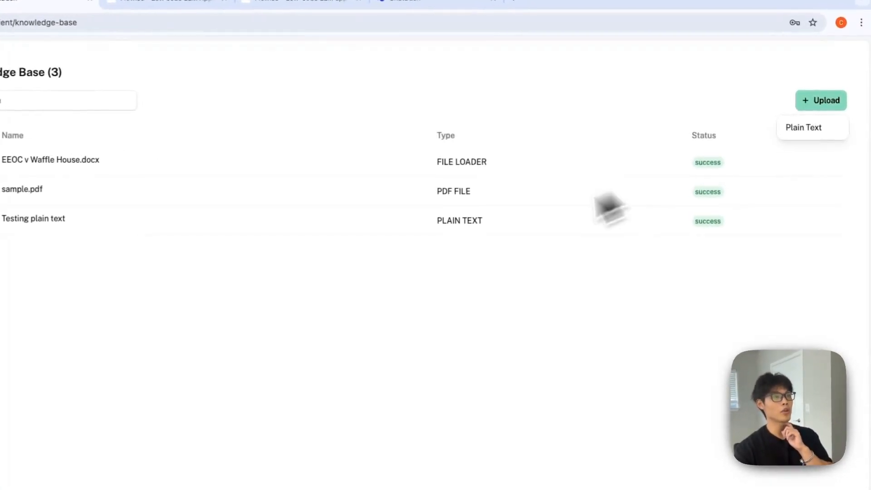